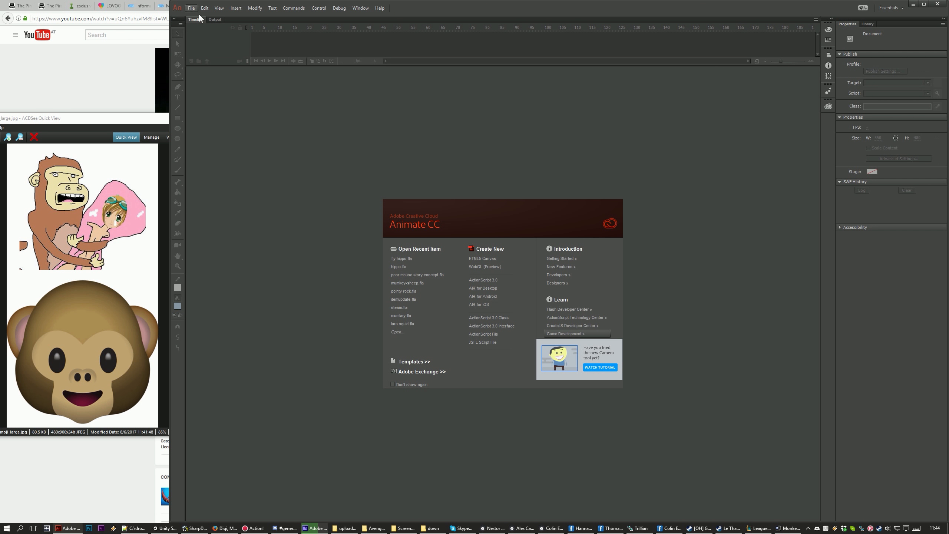
Create a new ActionScript 3.0 document and enlarge the stage to a large square.
left_click(483, 280)
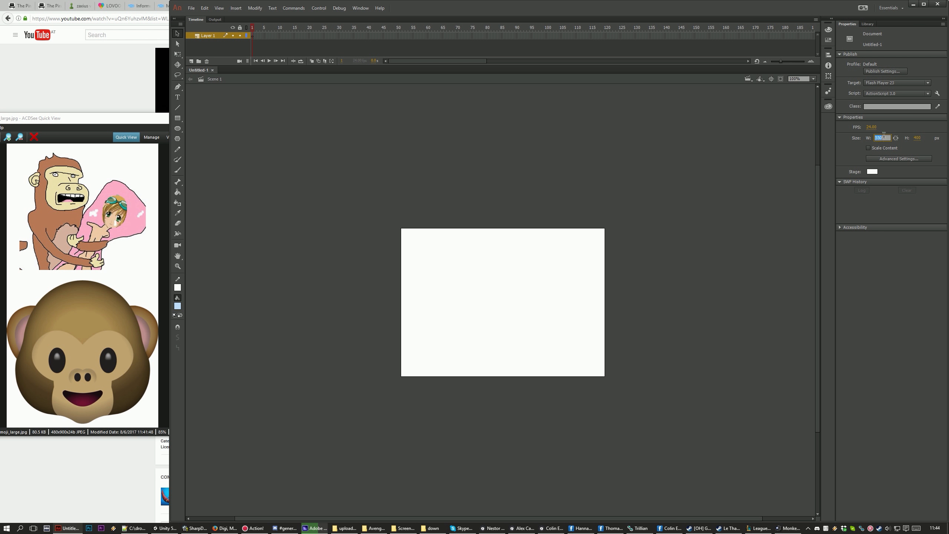
left_click(872, 171)
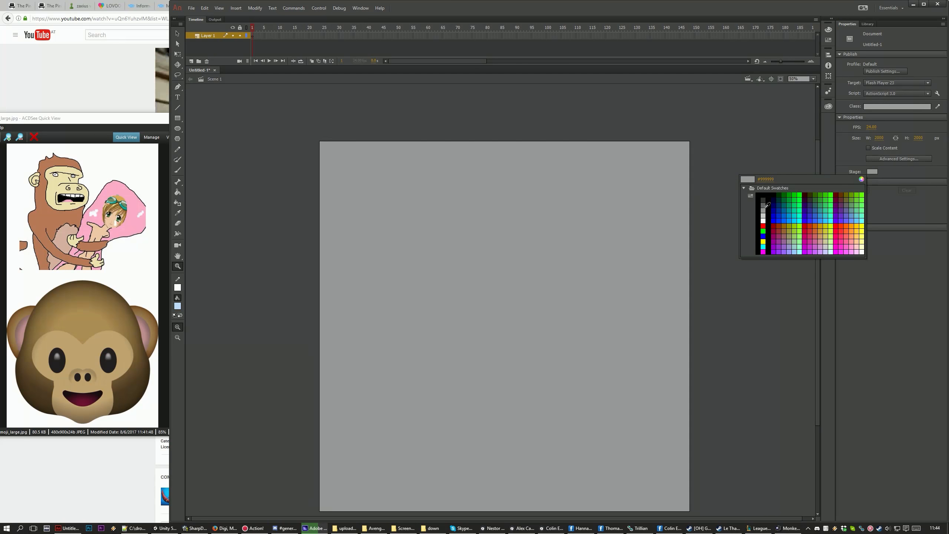
Brush the monkey's round head outline and left ear, then right-click the stage.
left_click(177, 169)
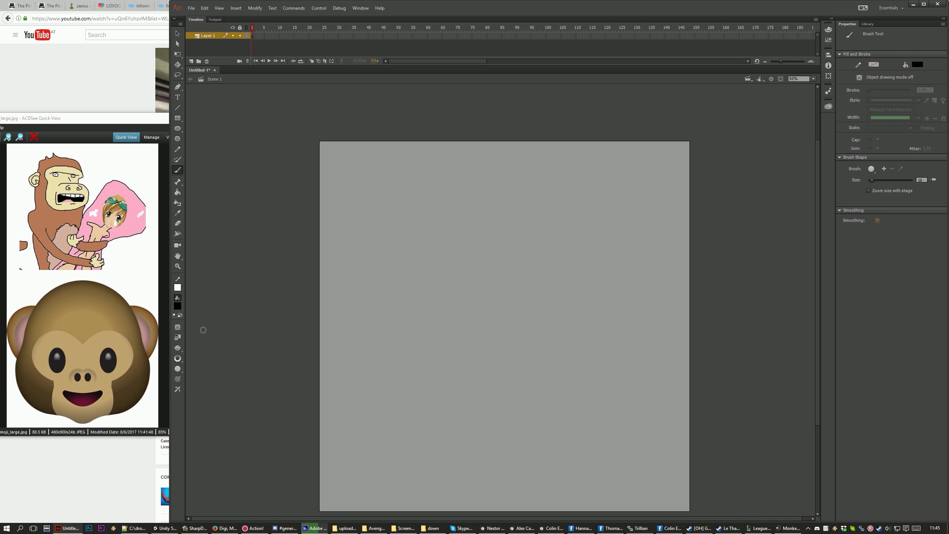
mouse_move(202, 164)
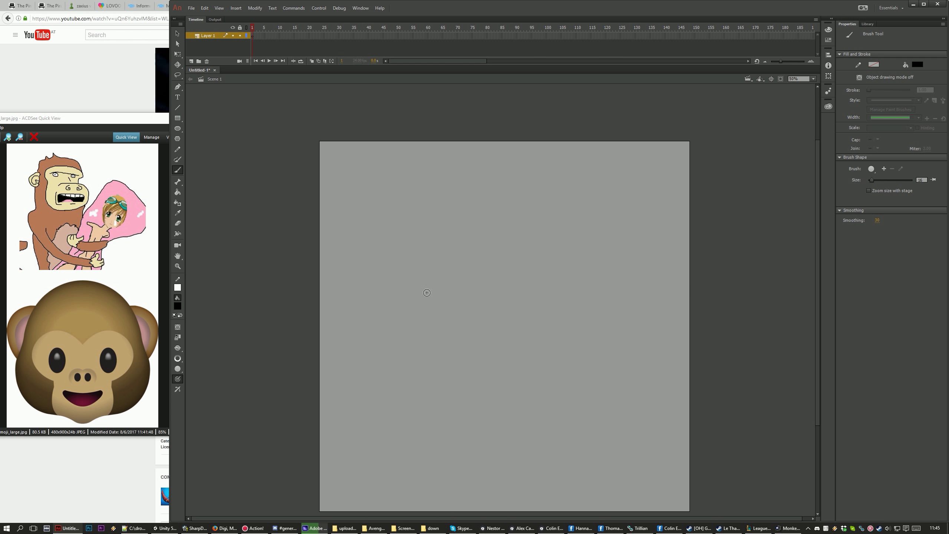
mouse_move(415, 400)
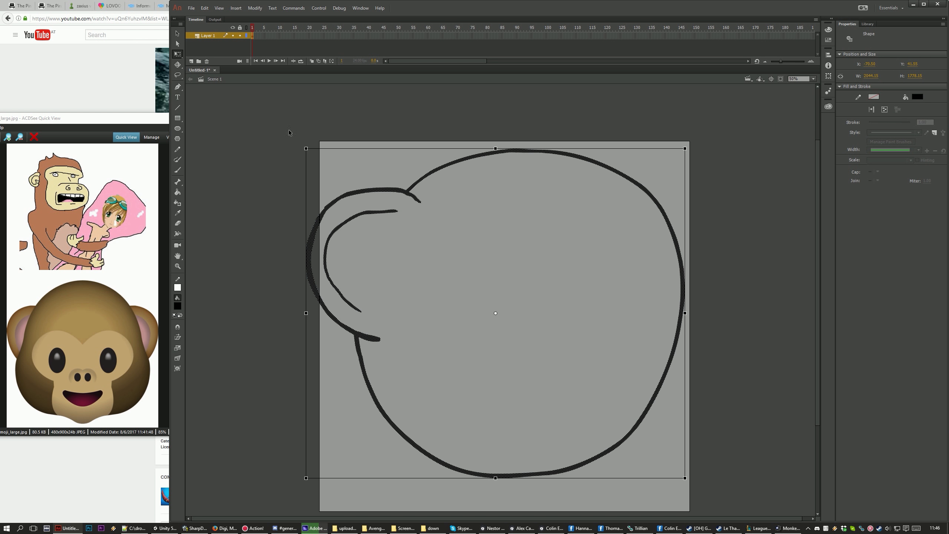
left_click(178, 170)
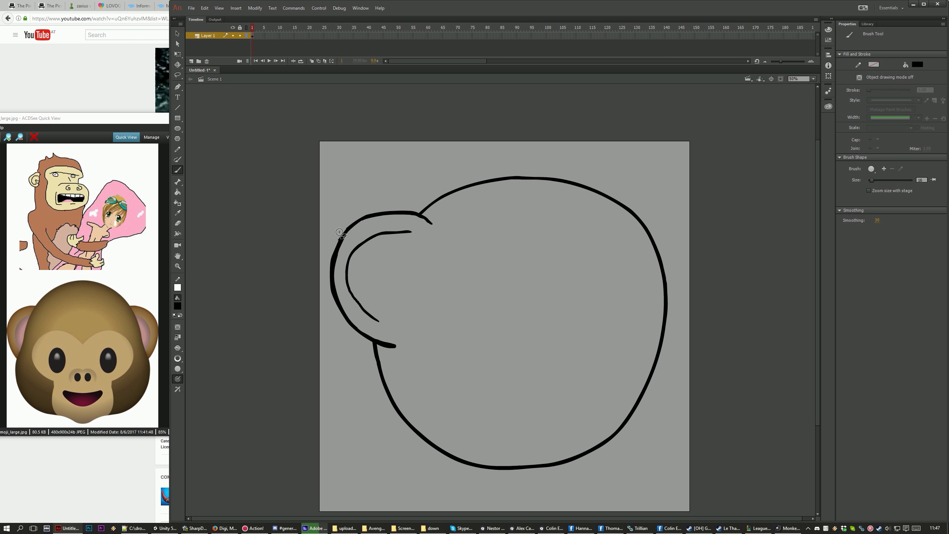
mouse_move(340, 258)
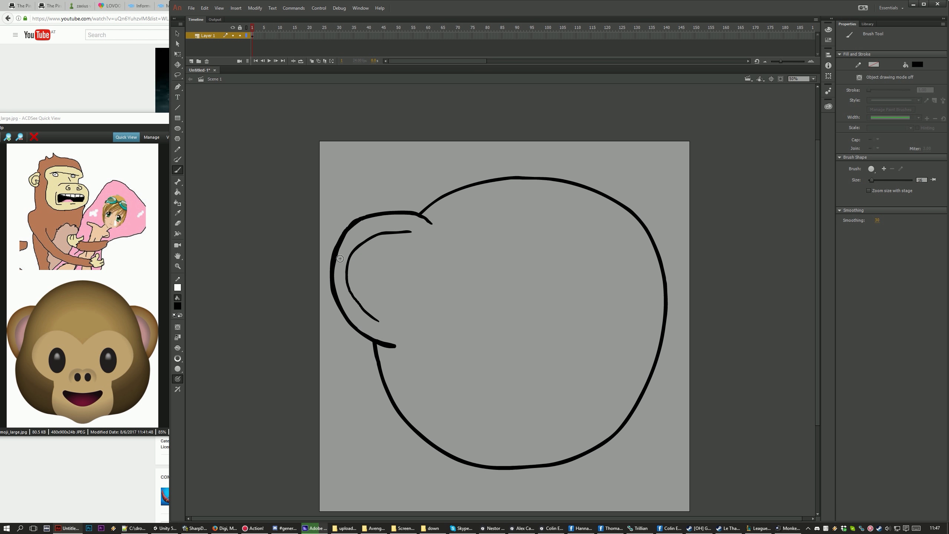
mouse_move(418, 512)
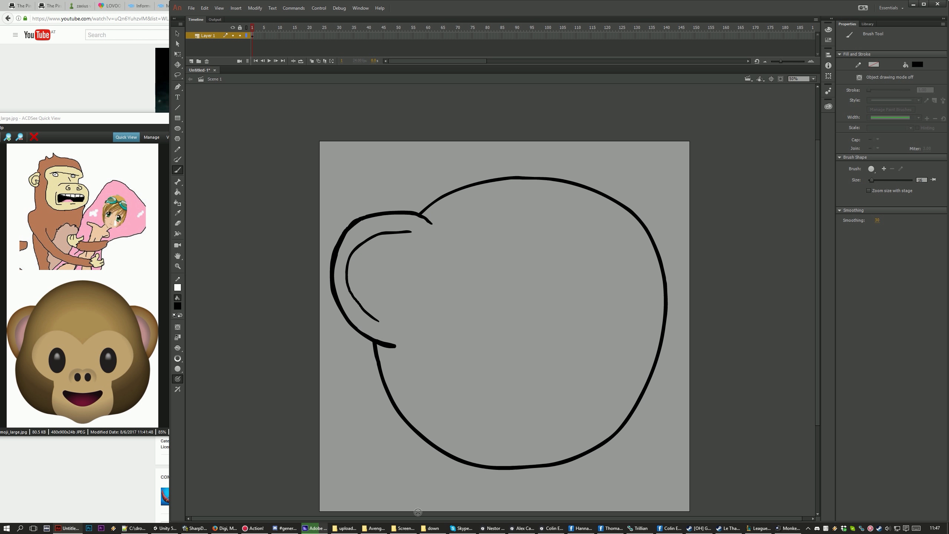
right_click(479, 218)
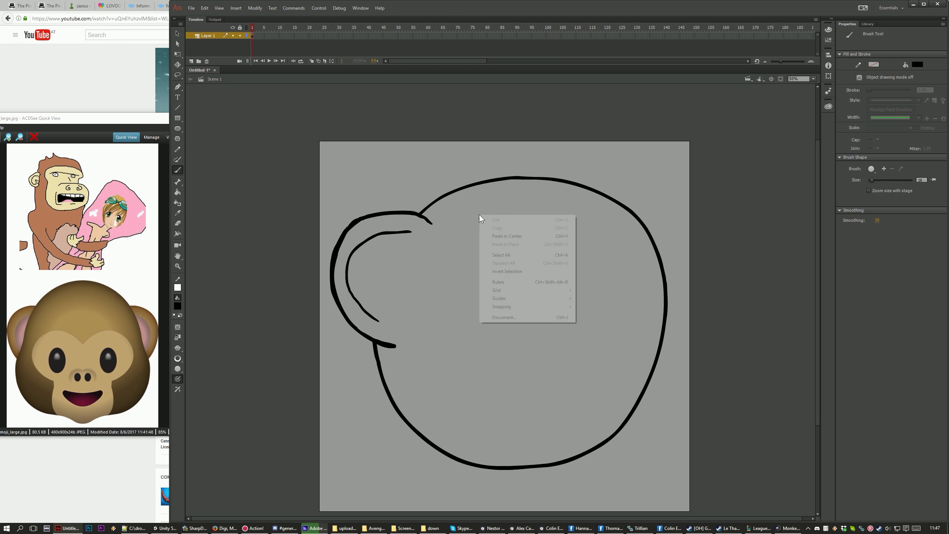
Dismiss the context menu and brush the eyes, brow line and jagged-toothed mouth.
left_click(352, 81)
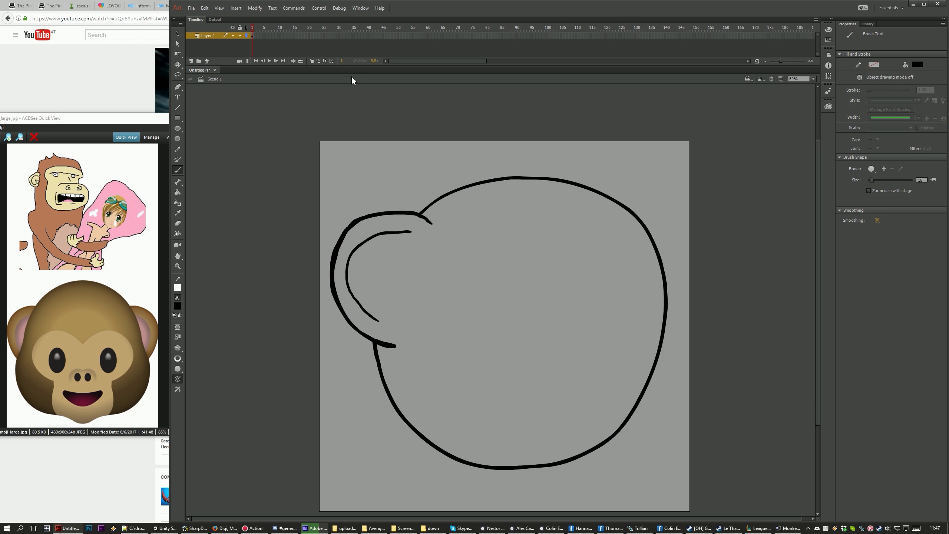
mouse_move(470, 285)
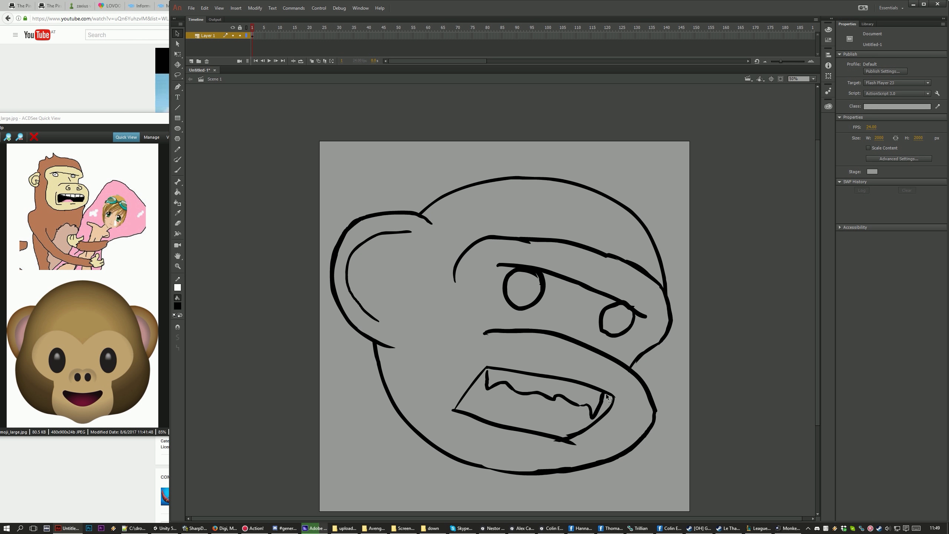
Reselect the Brush and draw the spiky head tuft plus a cheek line.
left_click(177, 170)
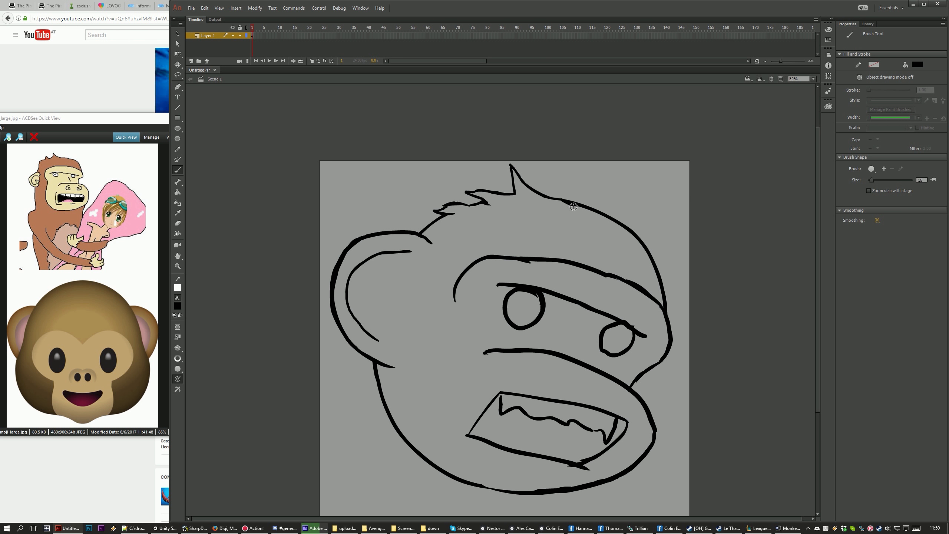
mouse_move(451, 296)
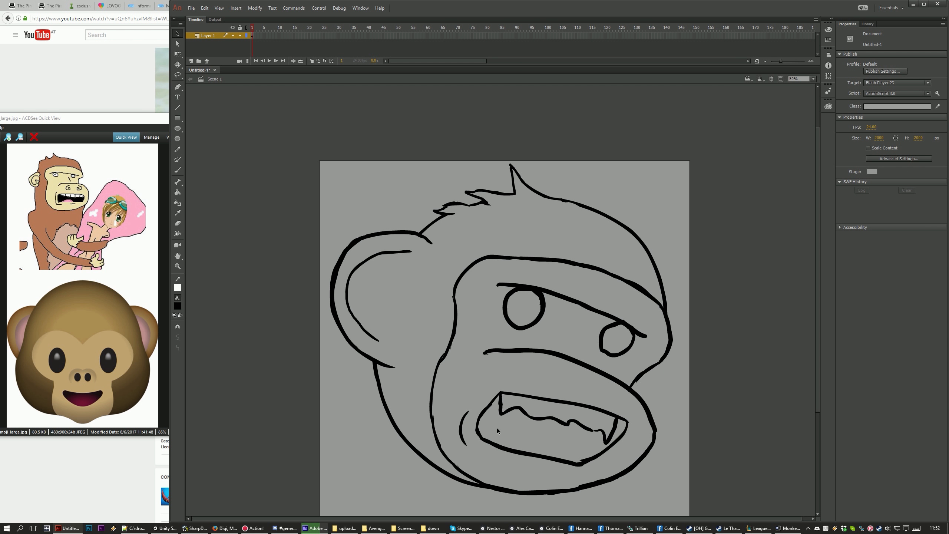
Save the drawing in Save As under the name 'mumkey moji'.
left_click(177, 170)
type("mumkey m")
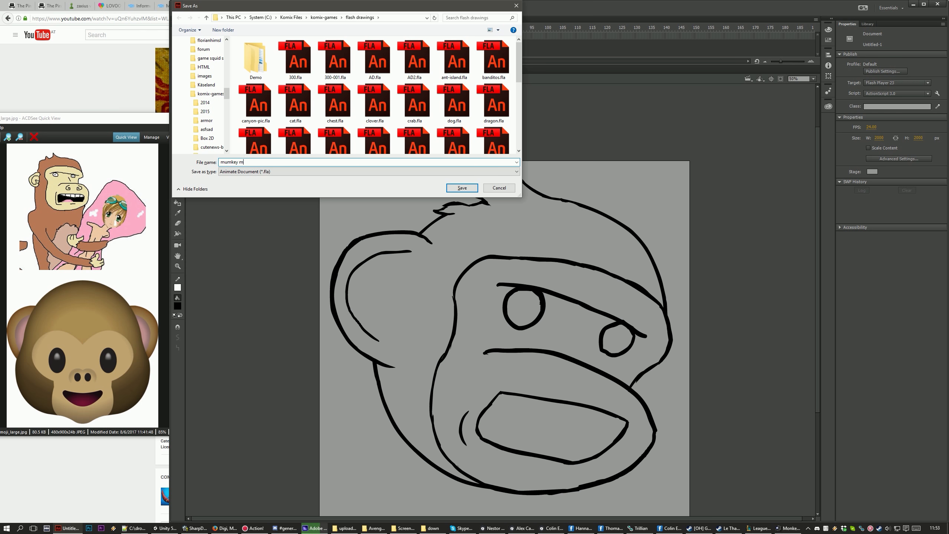
left_click(461, 188)
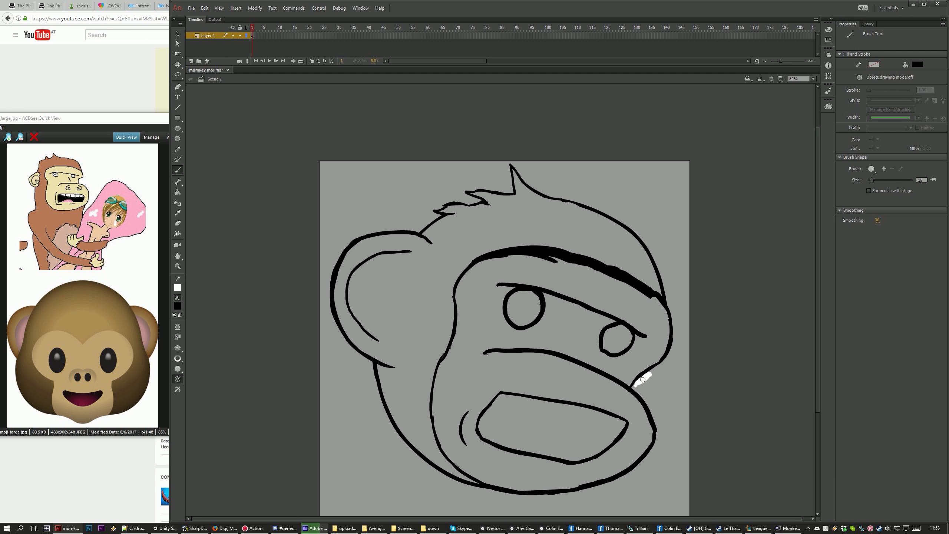
mouse_move(702, 335)
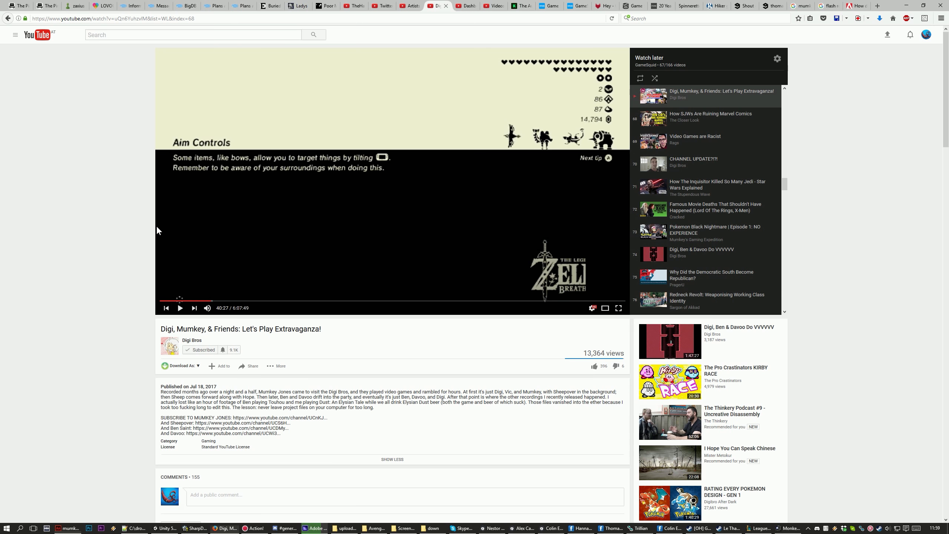
Undo the thick brow stroke and reset the rotated stage view upright.
left_click(314, 528)
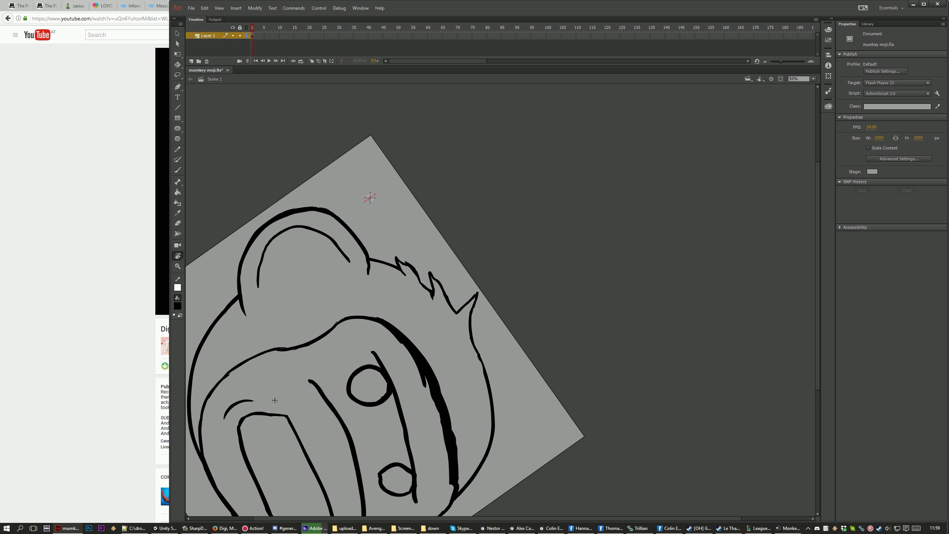
left_click(177, 171)
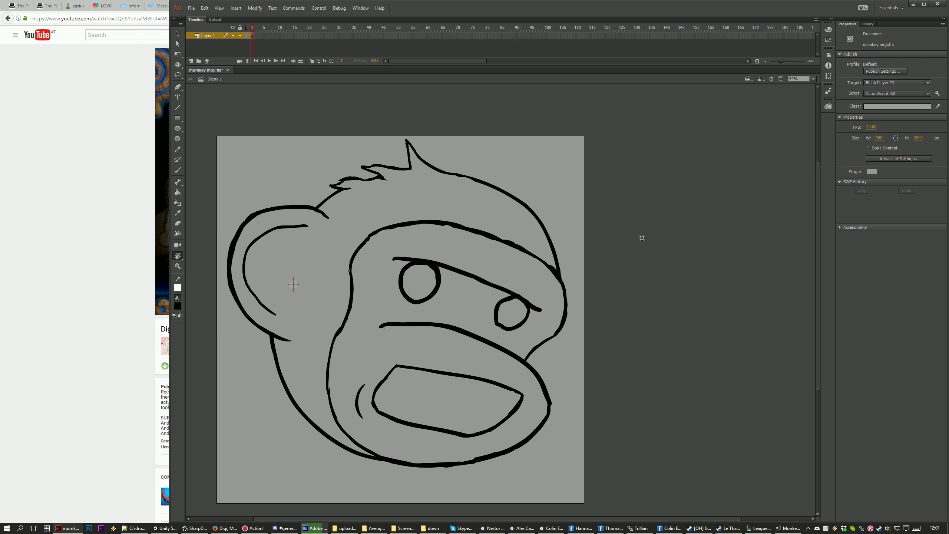
Reselect the Brush and redraw the hair tuft spikes with thicker strokes.
left_click(177, 170)
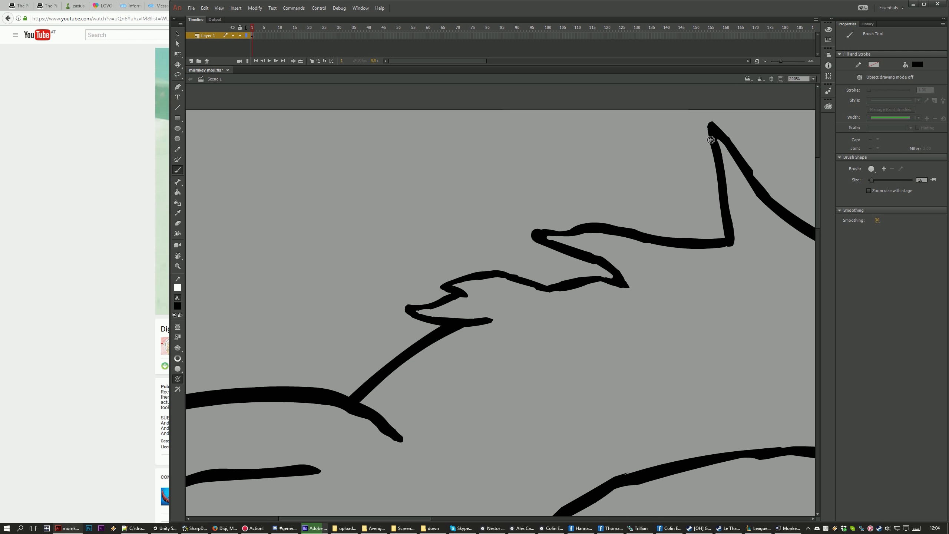
mouse_move(737, 159)
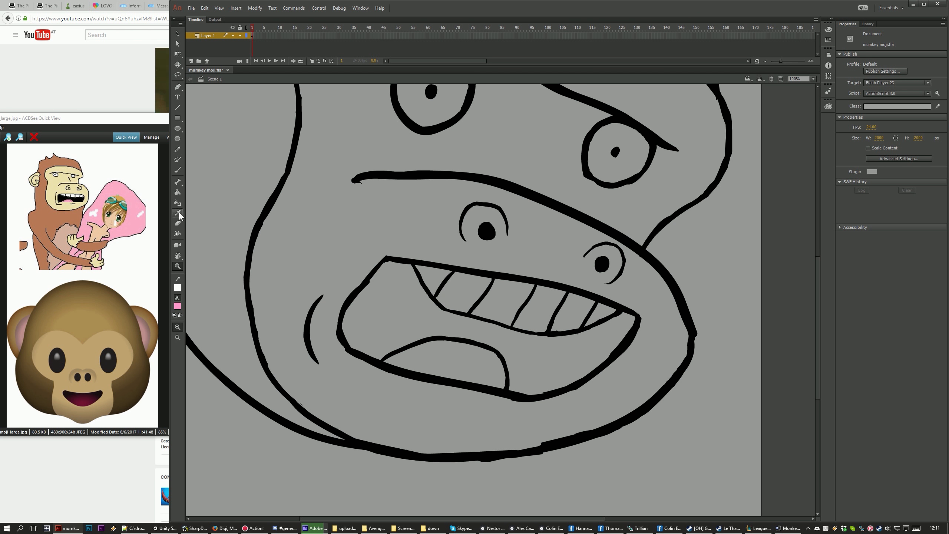
Pick a brown fill in the Color Picker and paint-bucket the fur, filling the mouth black.
left_click(177, 192)
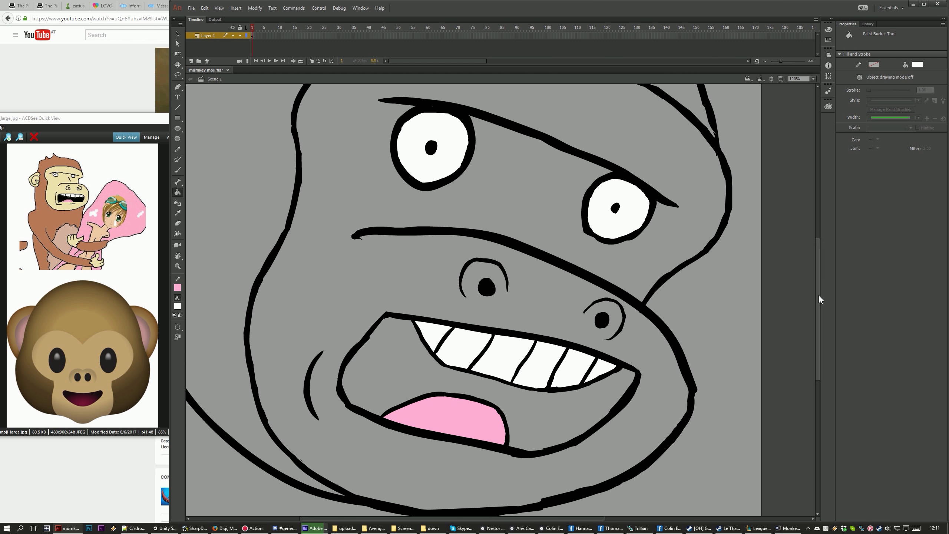
left_click(177, 305)
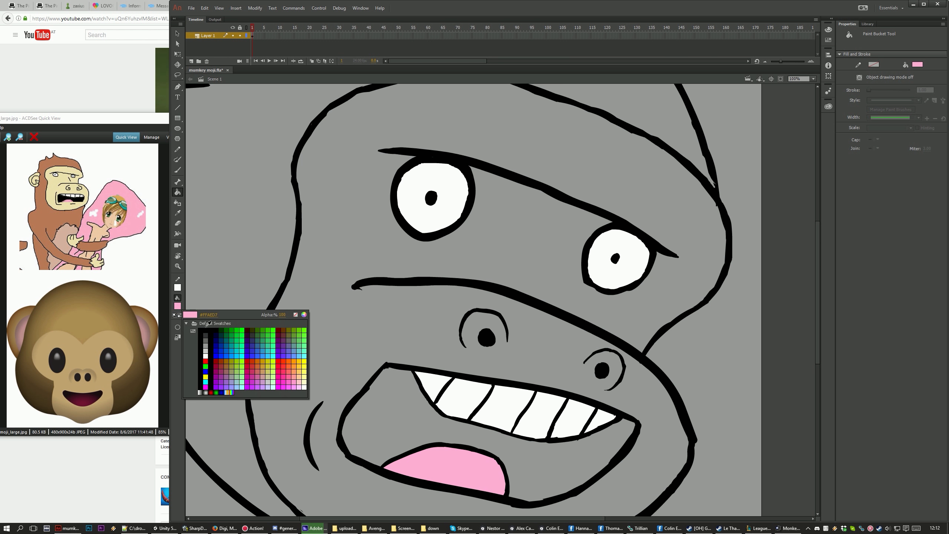
left_click(178, 169)
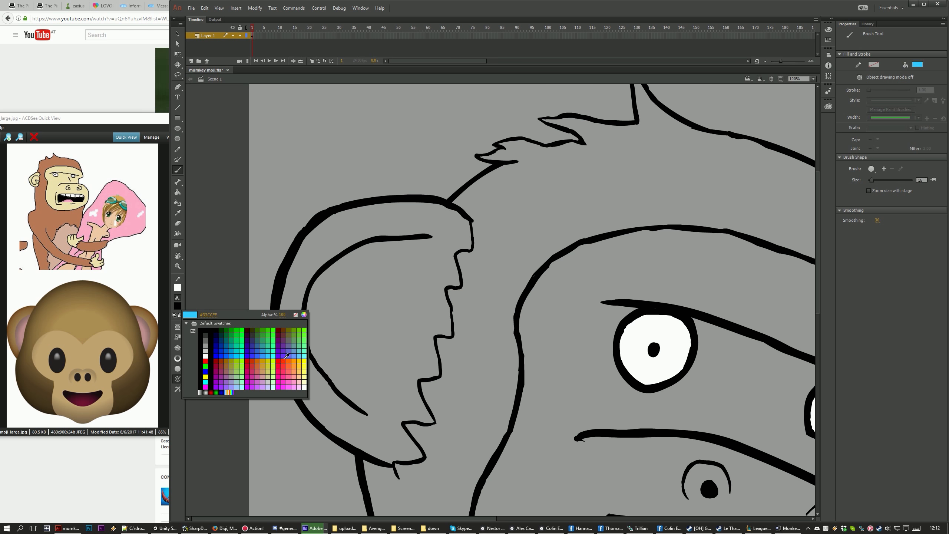
left_click(302, 315)
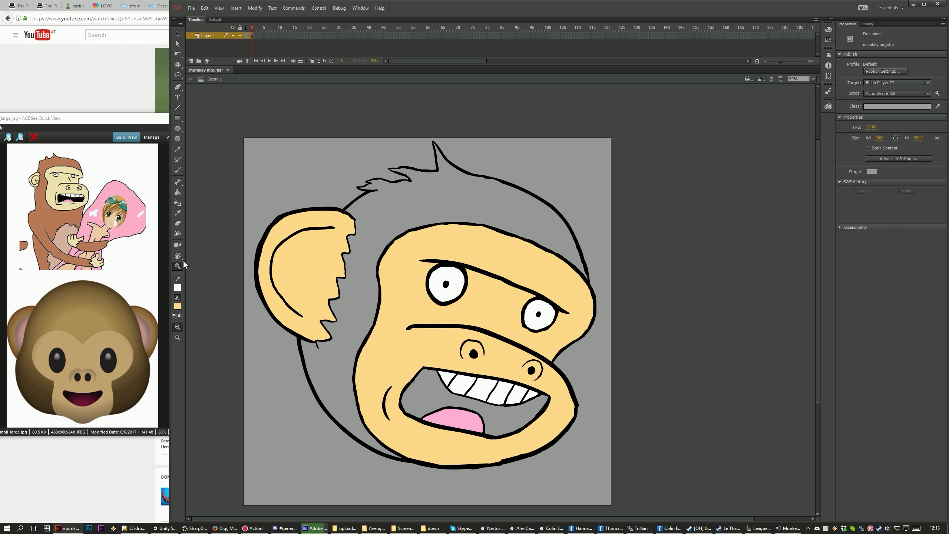
left_click(177, 305)
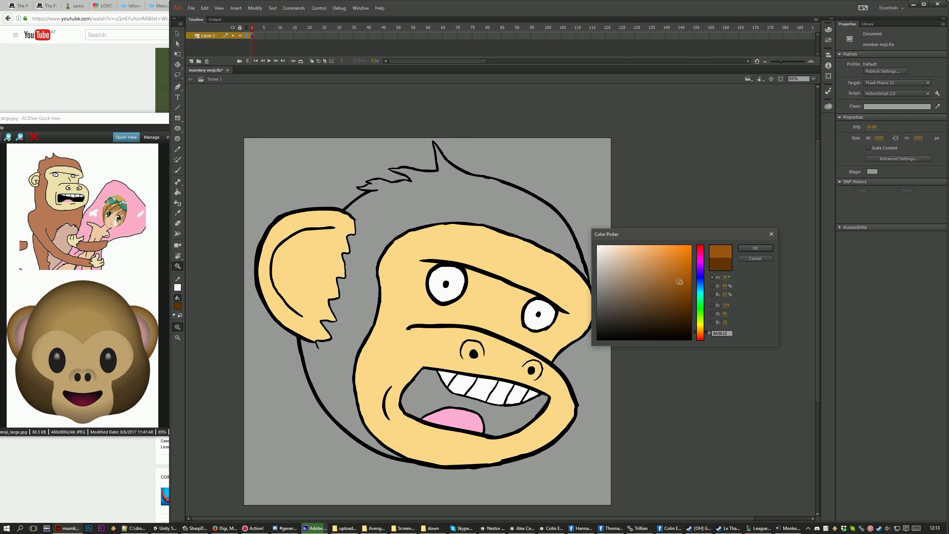
left_click(754, 247)
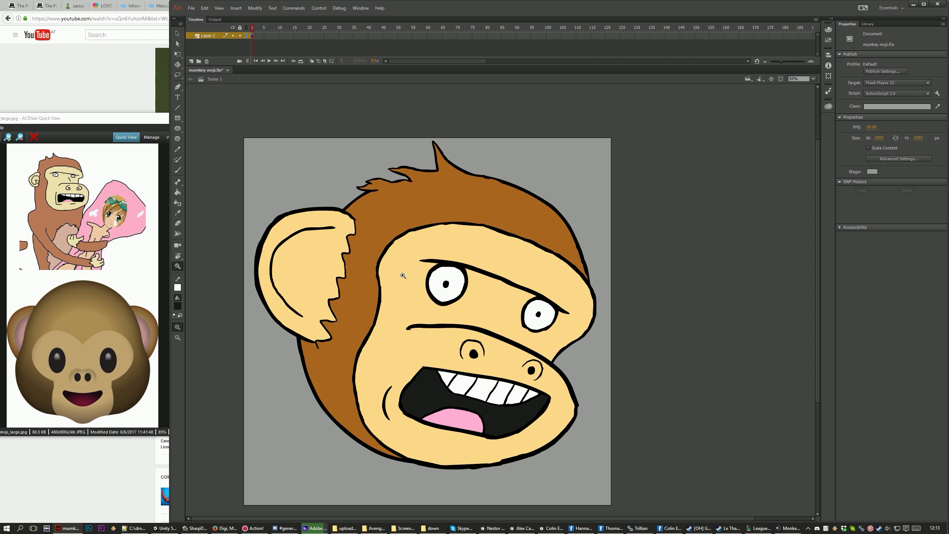
left_click(191, 8)
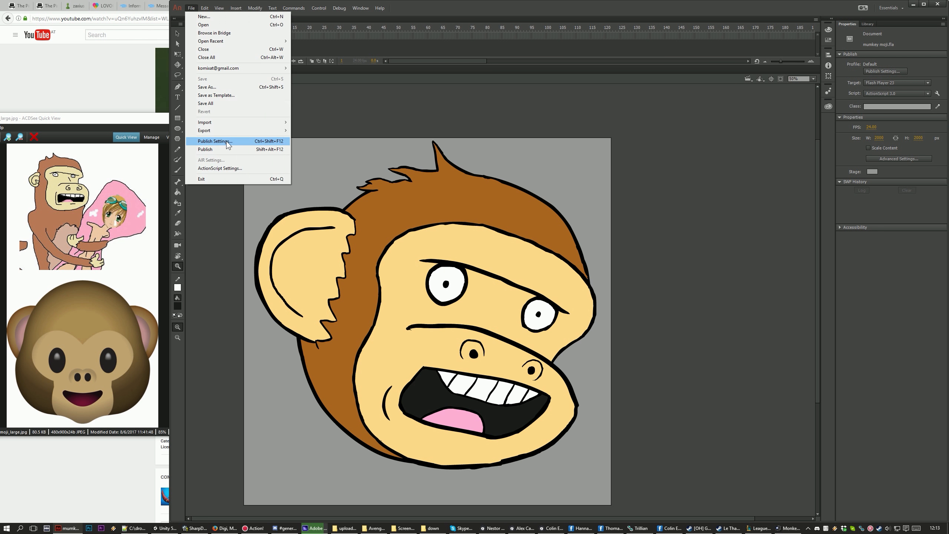
Publish mumkey moji.png from Publish Settings and open the flash drawings folder.
left_click(214, 141)
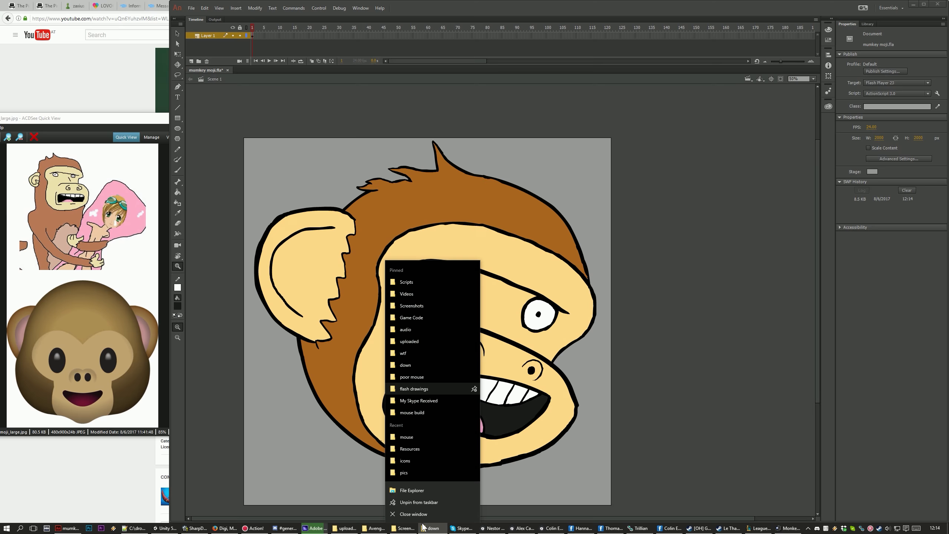
left_click(414, 388)
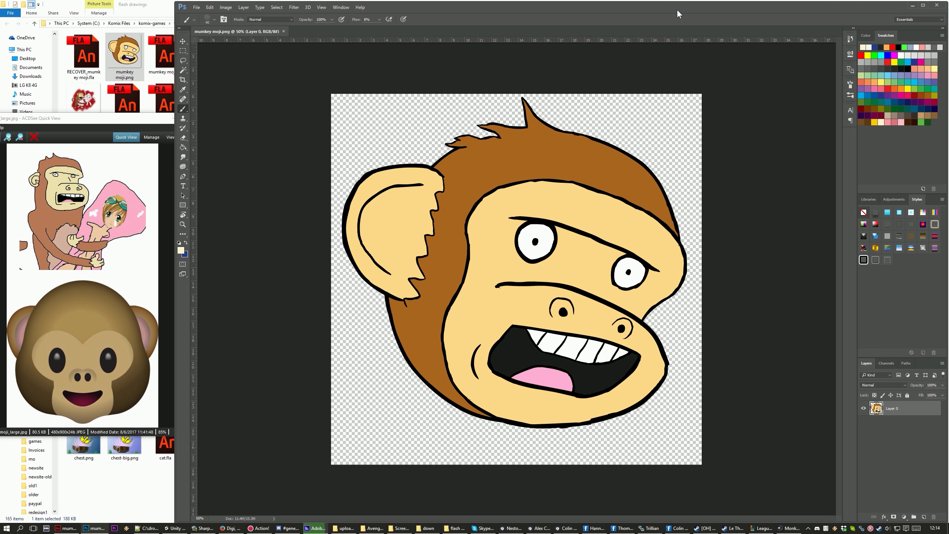
mouse_move(222, 7)
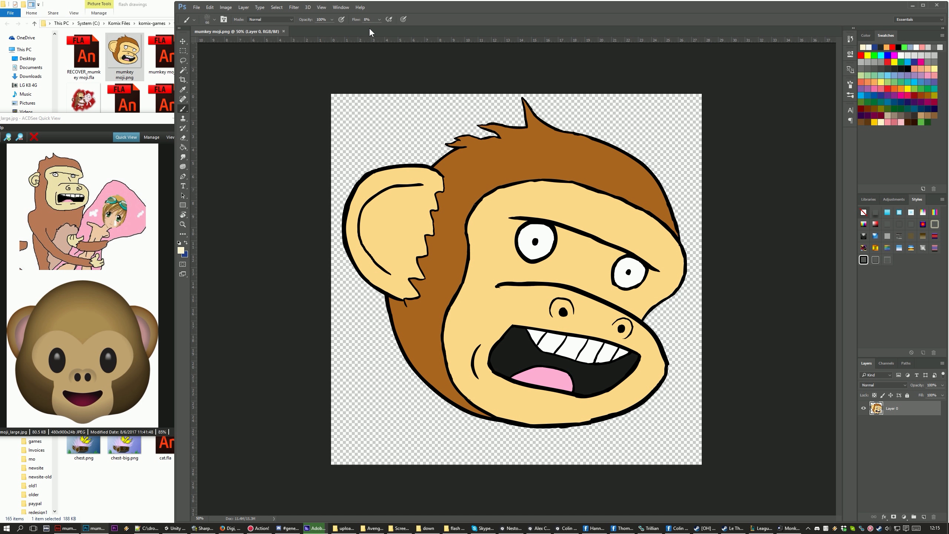
mouse_move(419, 274)
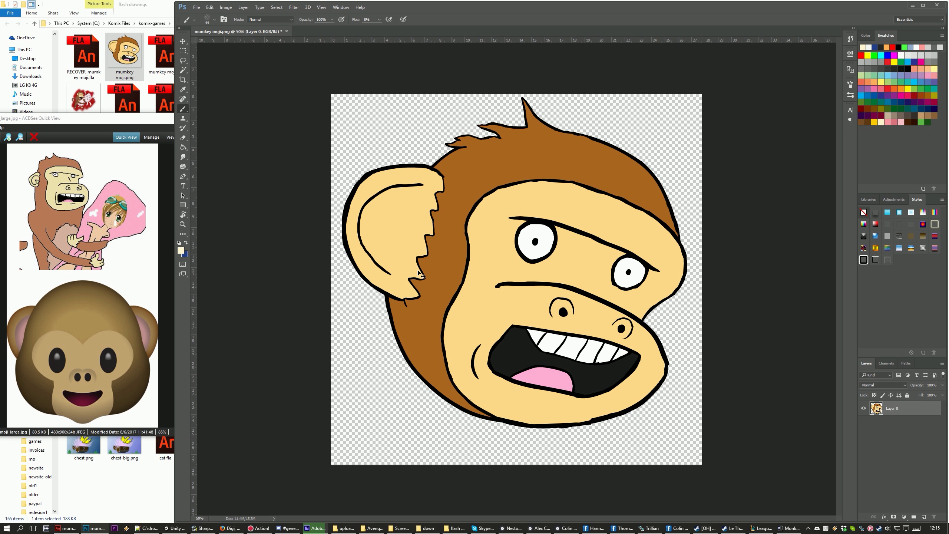
On a new layer, sample the fur brown and paint darker shading across head and face.
left_click(182, 250)
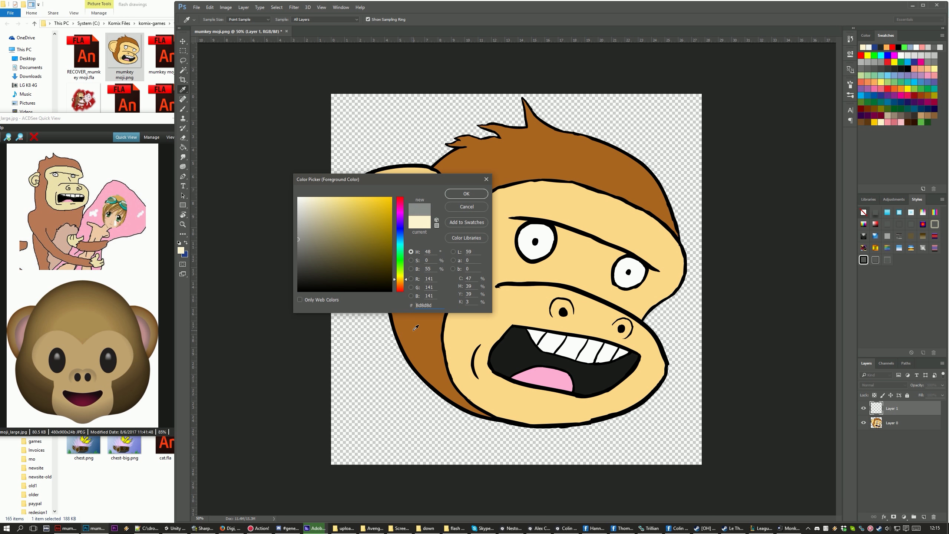
left_click(465, 193)
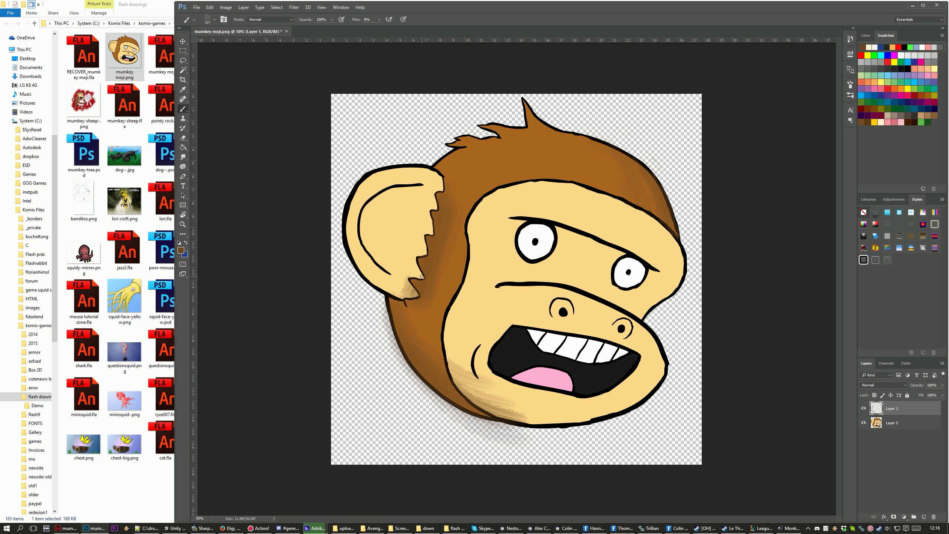
left_click(400, 287)
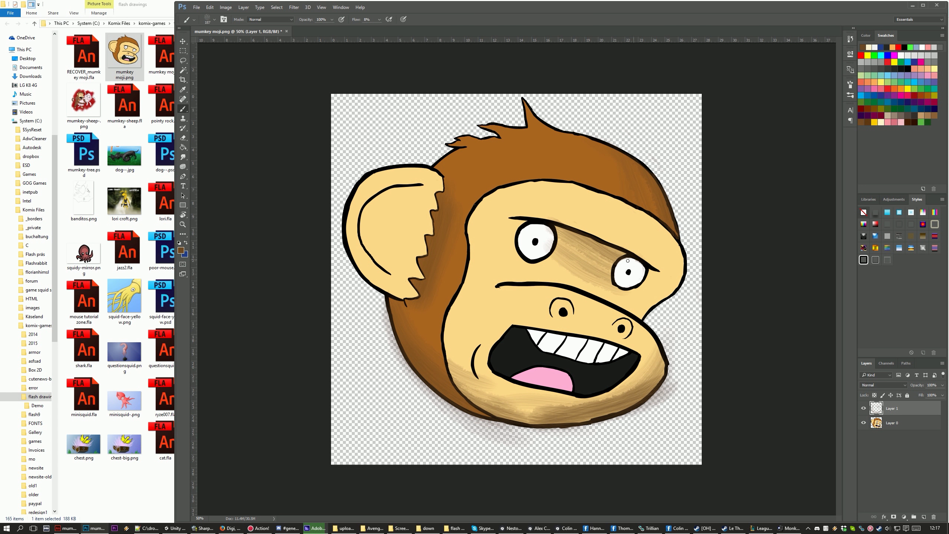
left_click(572, 270)
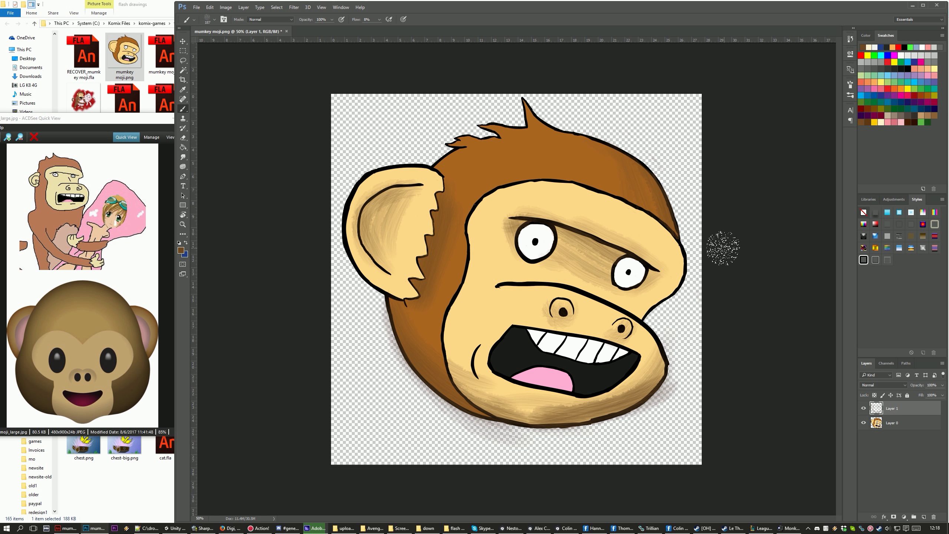
mouse_move(695, 375)
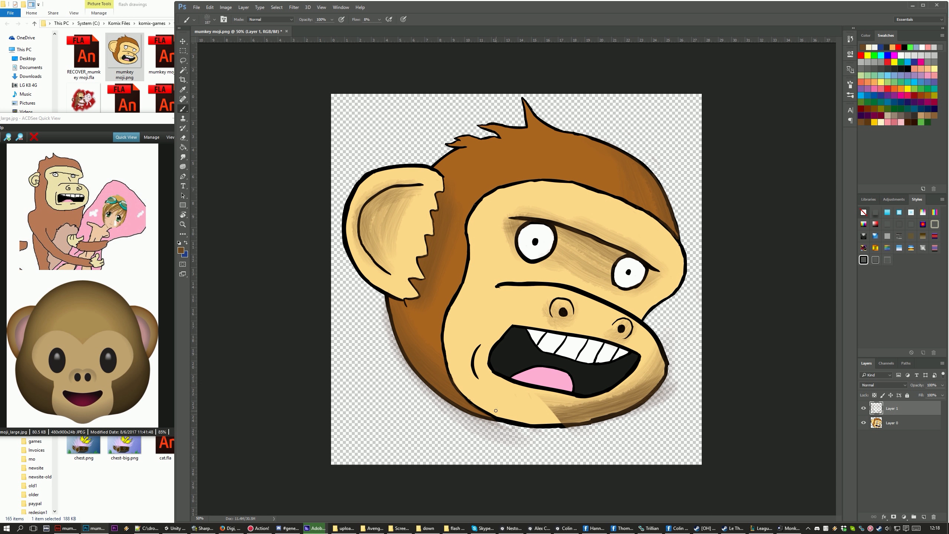
Brush darker shading under the chin and along the lower left edge of the head.
left_click(207, 19)
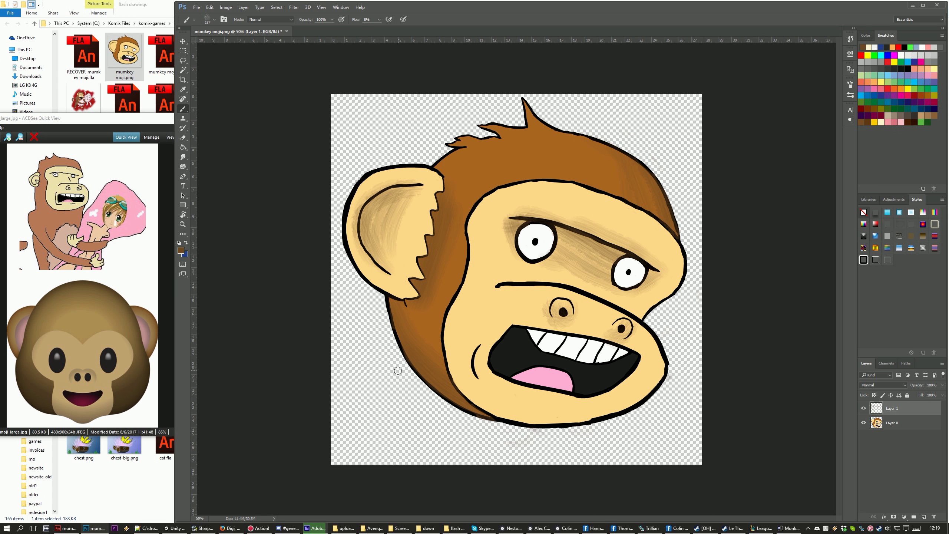
left_click(517, 168)
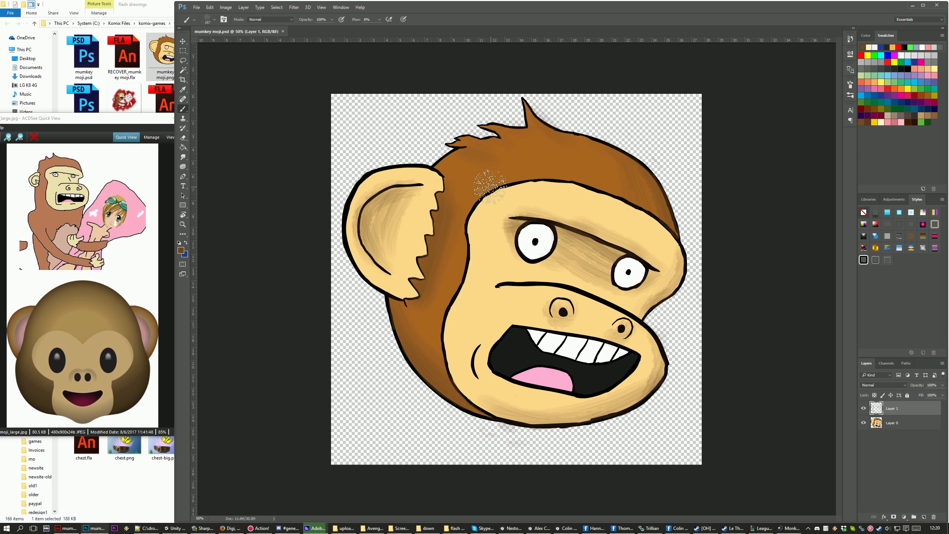
Add Layer 2 and paint pale cream highlights around the monkey's face.
left_click(182, 250)
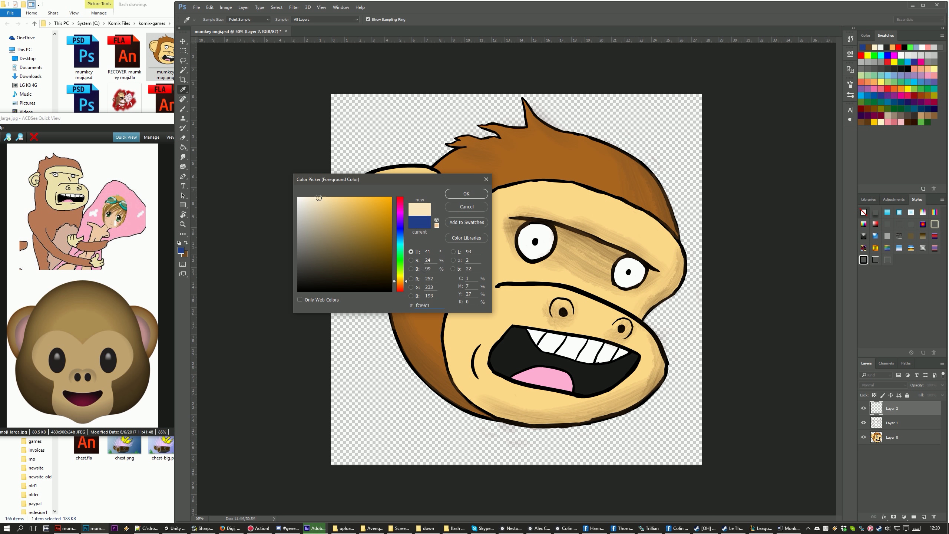
left_click(465, 193)
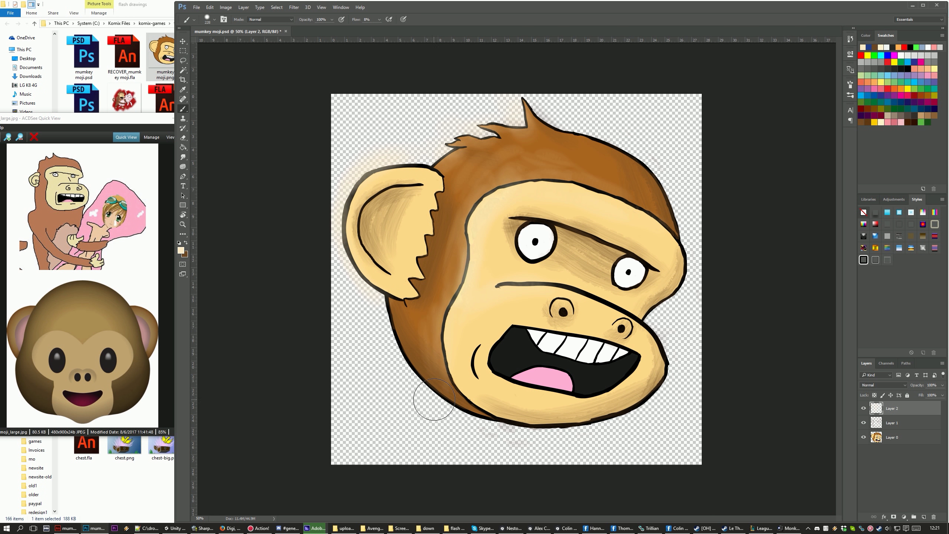
left_click(183, 148)
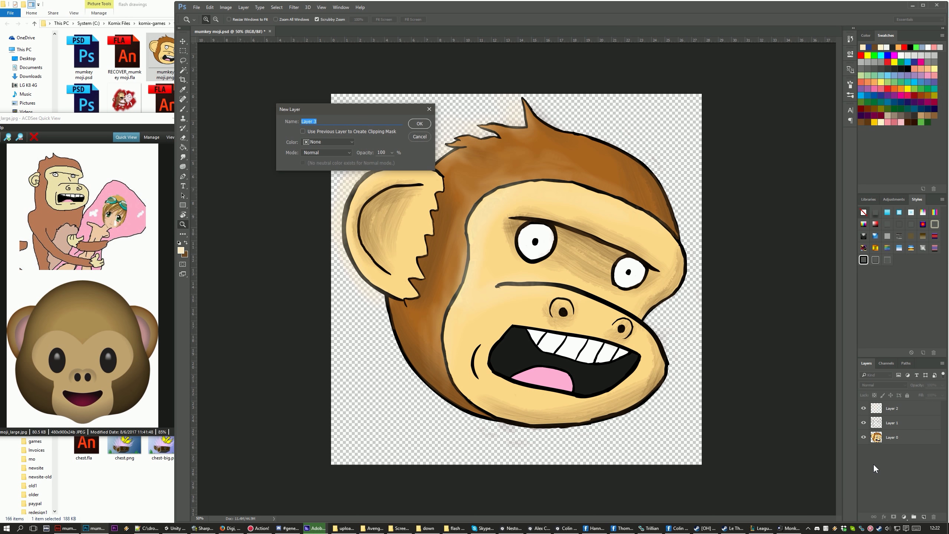
Create black-filled Layer 3 beneath the monkey to check edges, then hide it.
left_click(419, 124)
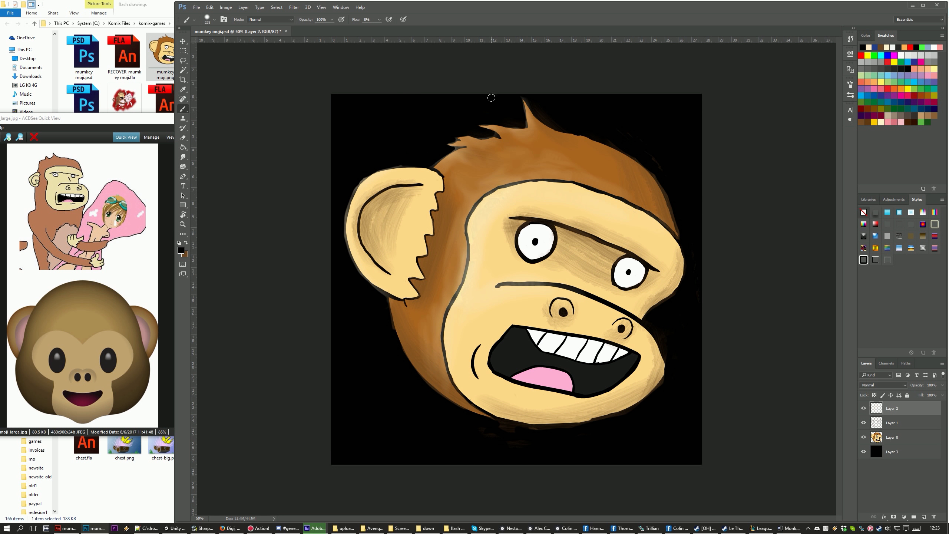
left_click(891, 421)
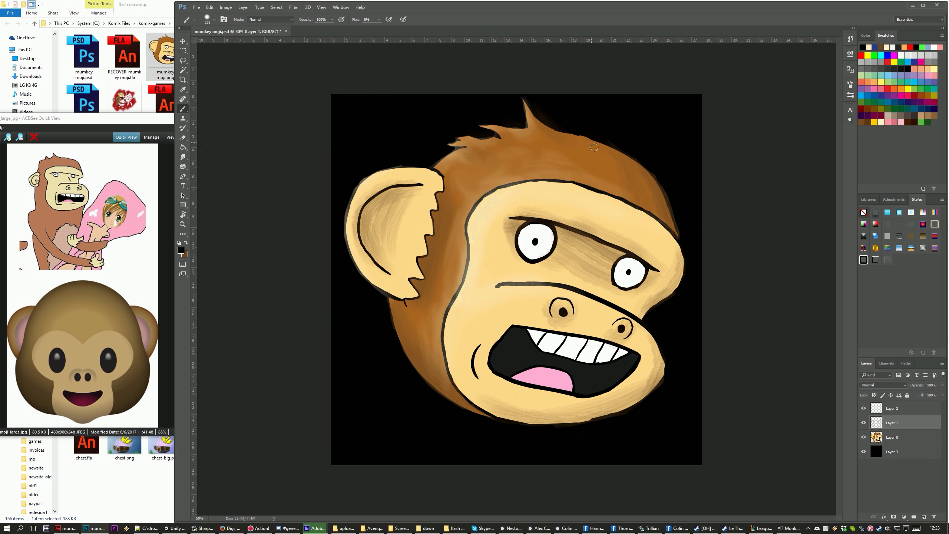
left_click(864, 451)
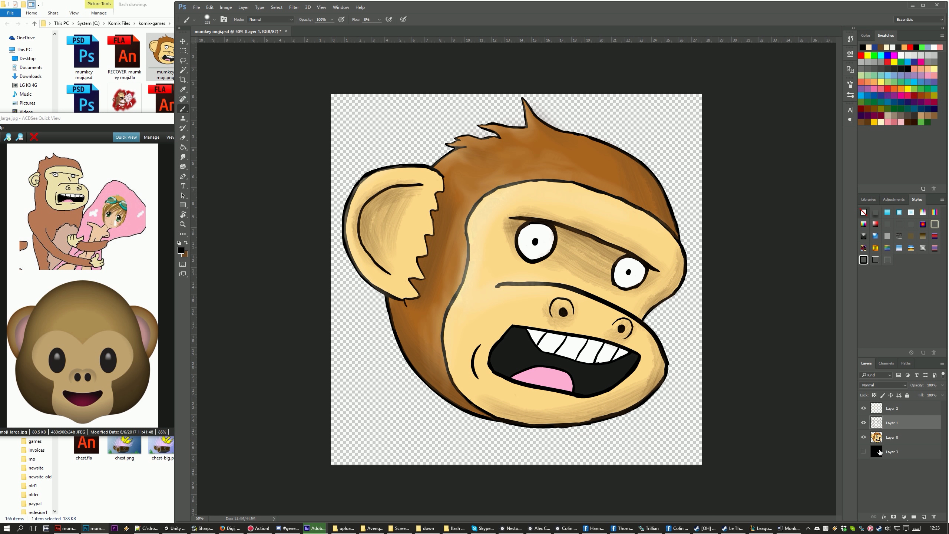
left_click(877, 451)
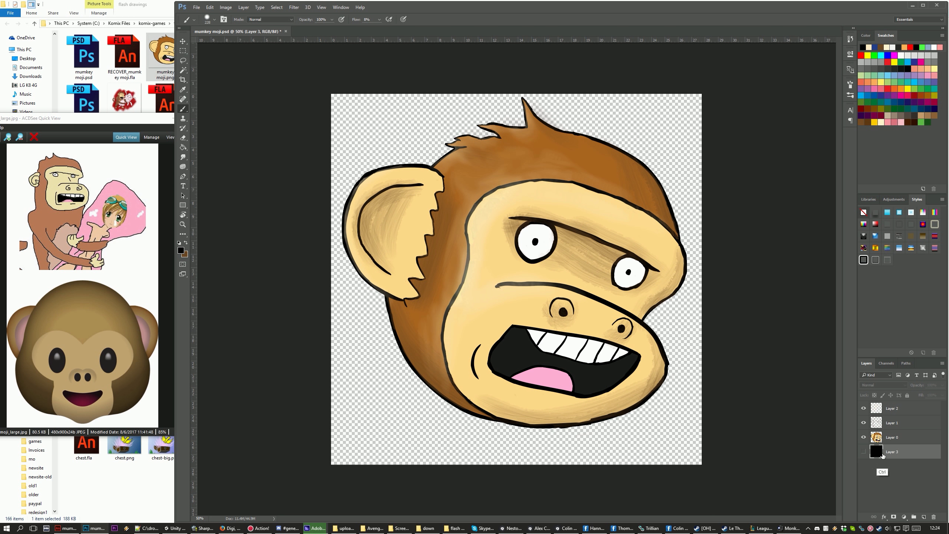